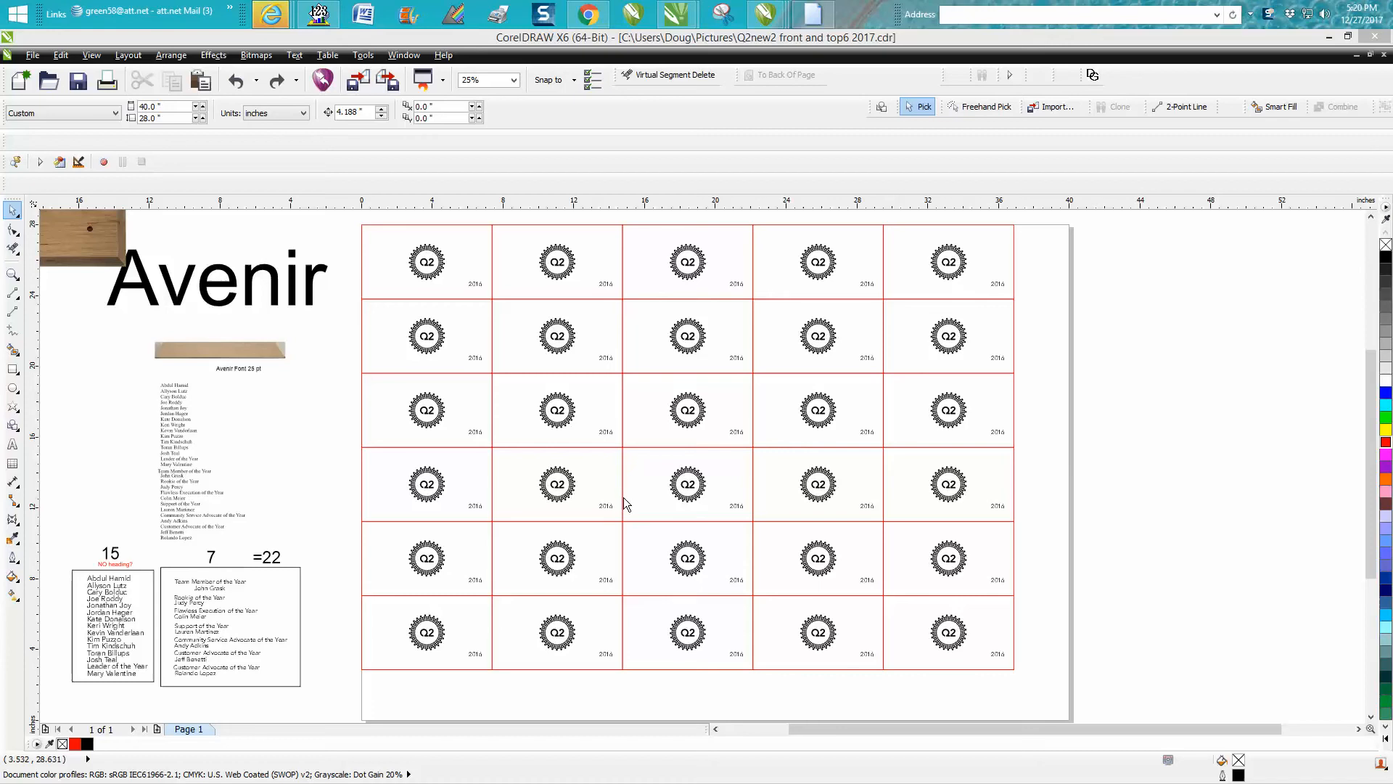
mouse_move(478, 290)
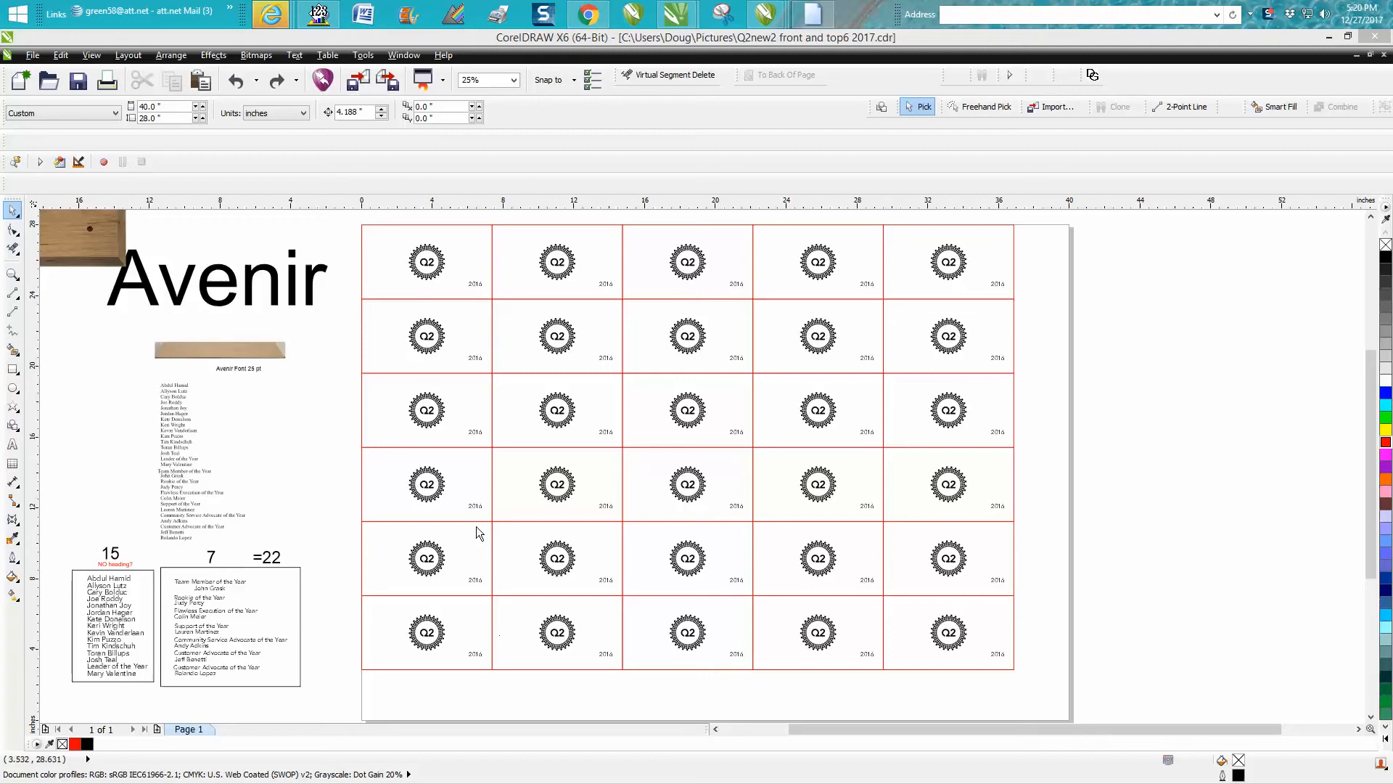
mouse_move(472, 438)
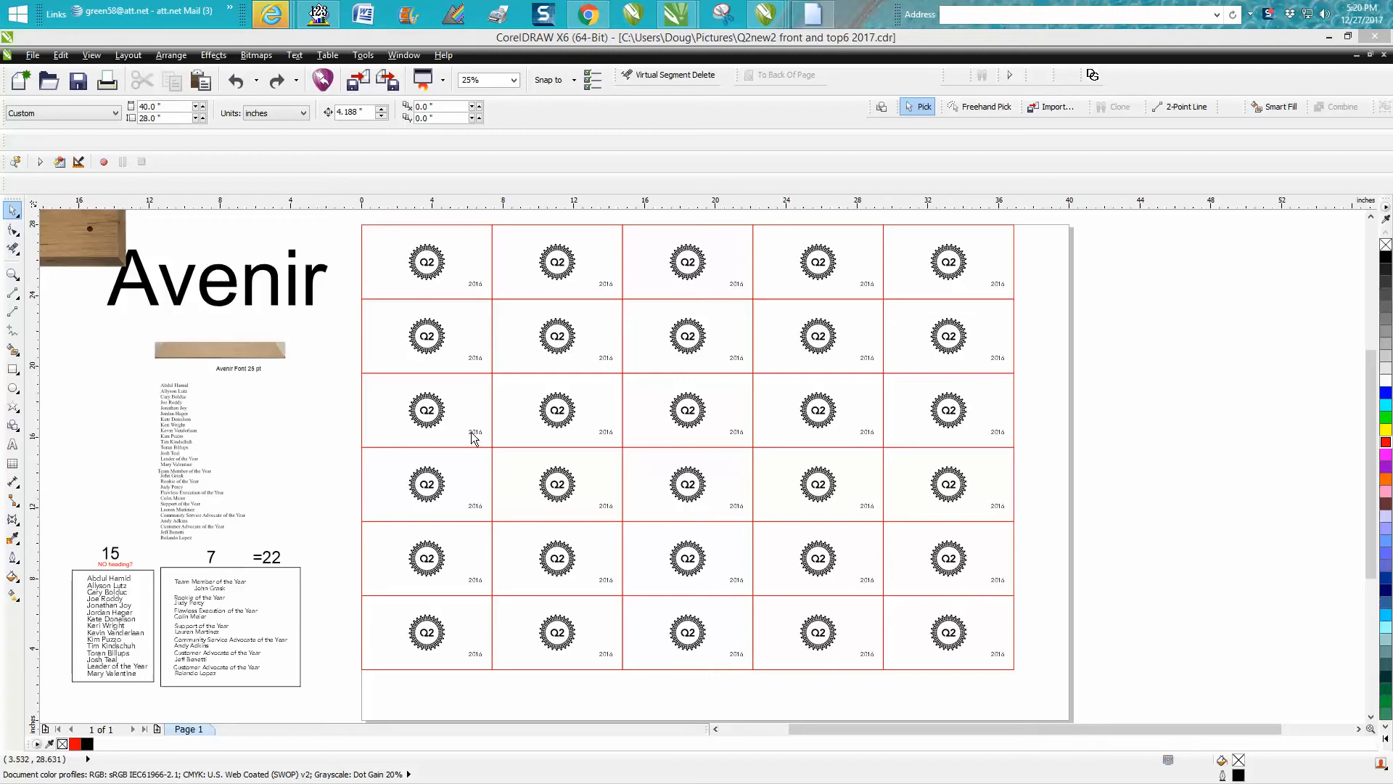
mouse_move(473, 432)
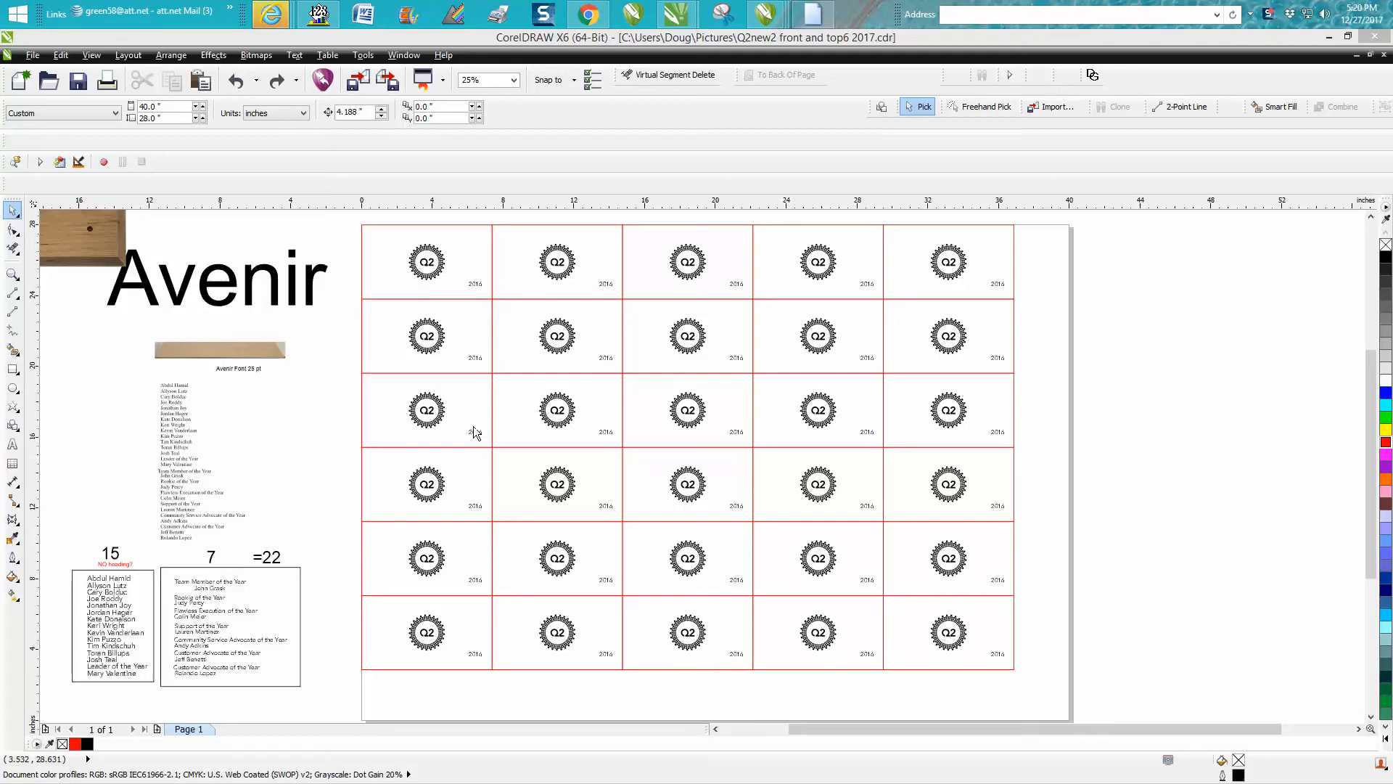
mouse_move(685, 429)
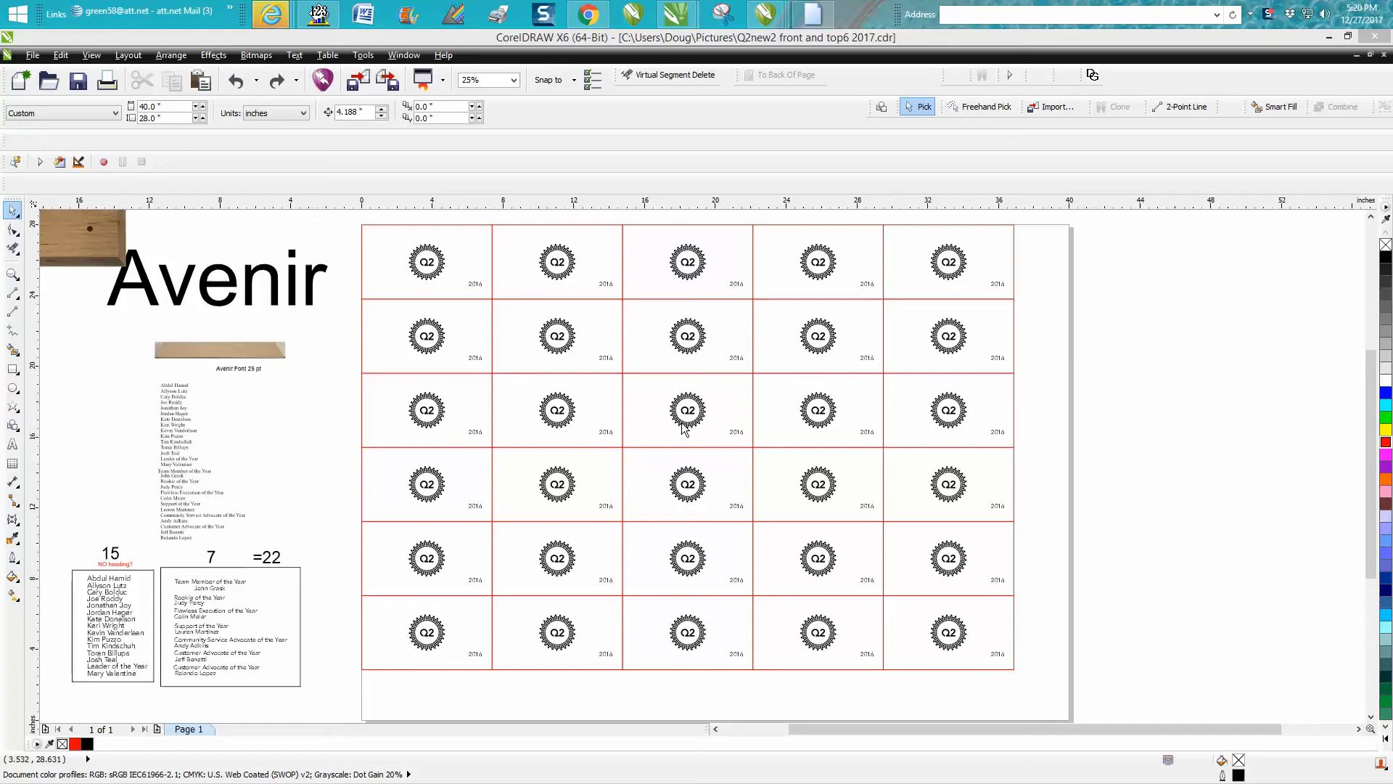
mouse_move(349, 333)
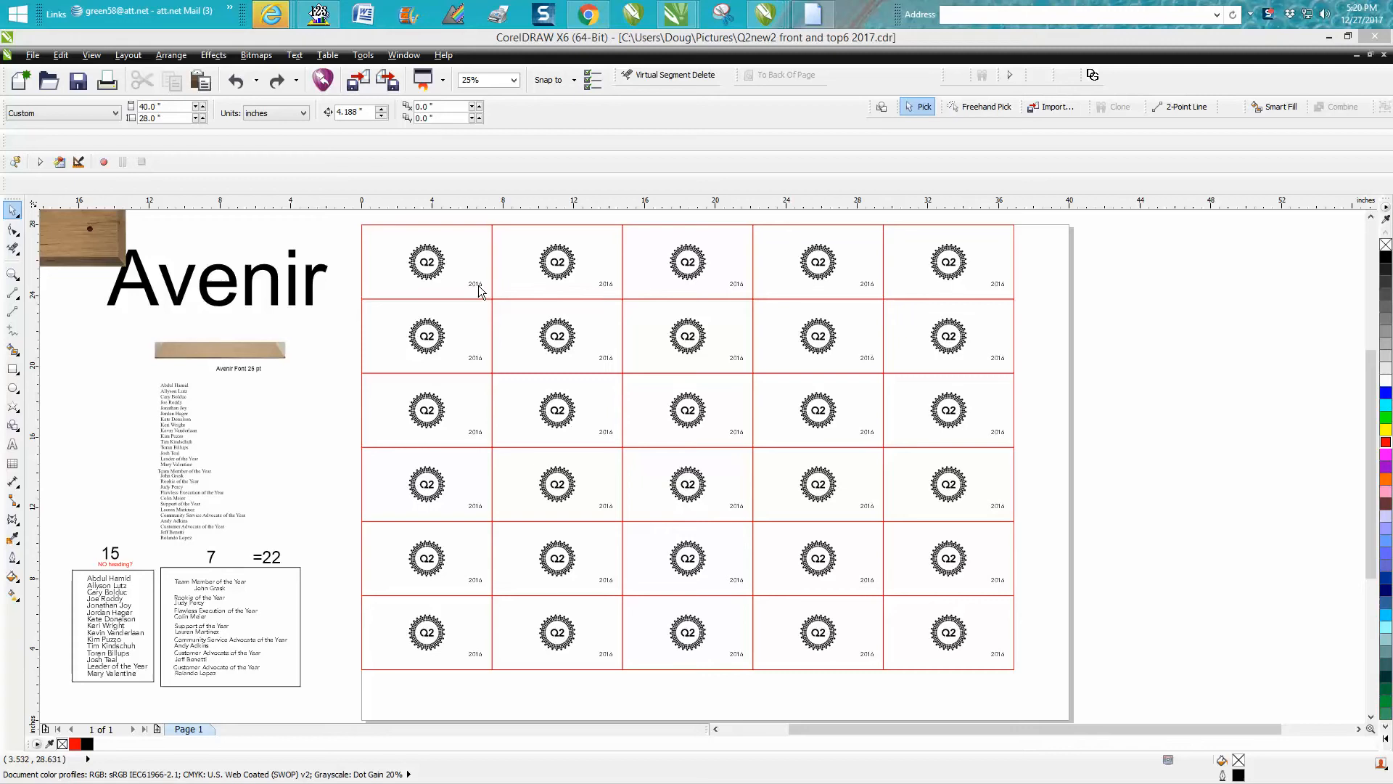
mouse_move(479, 316)
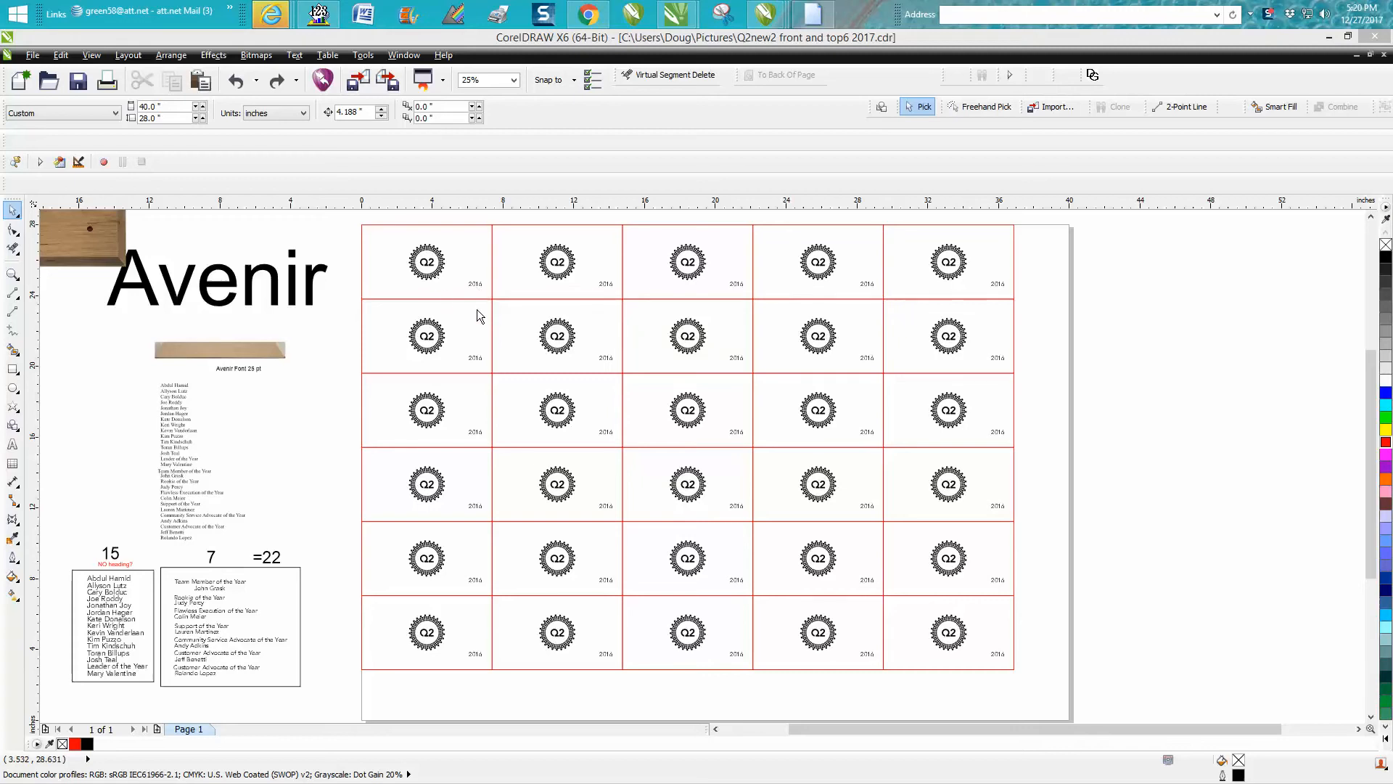
mouse_move(685, 723)
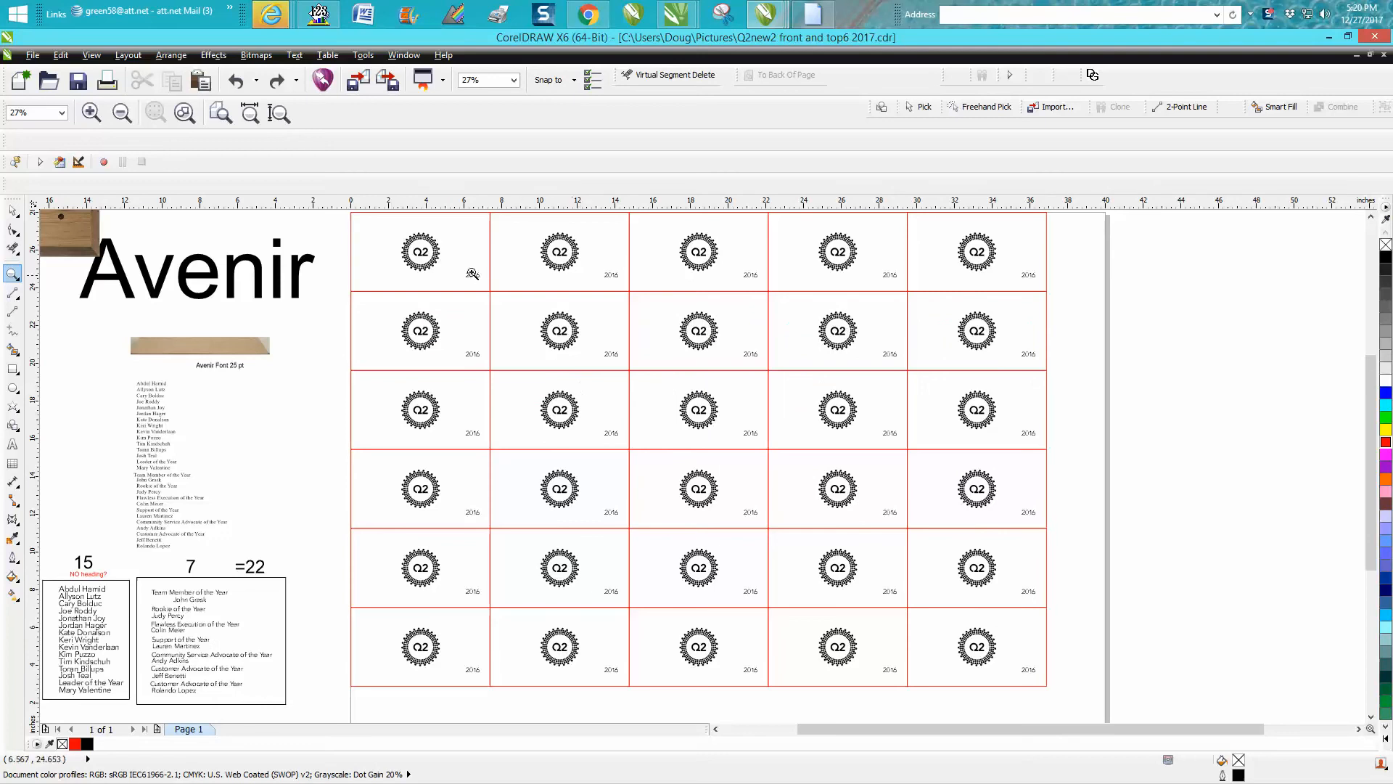
mouse_move(363, 218)
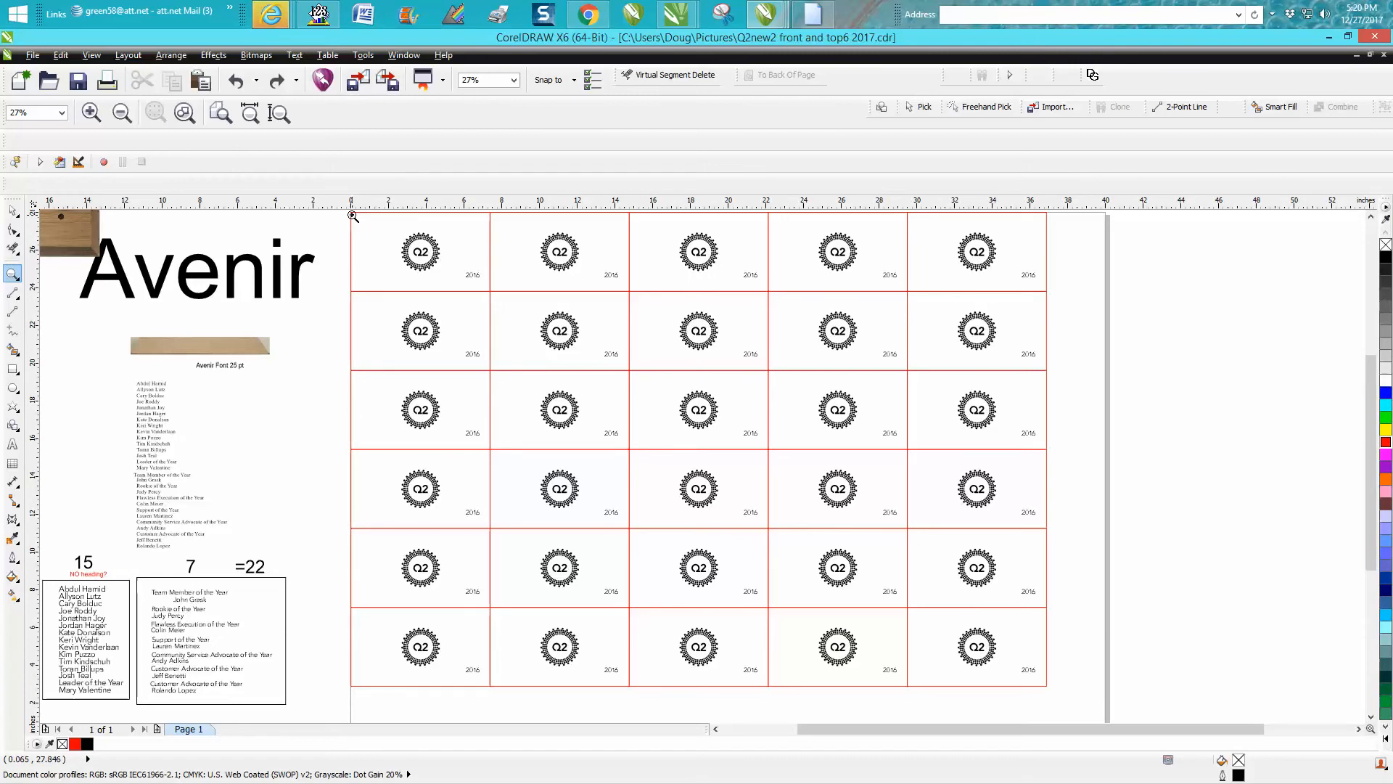
mouse_move(466, 268)
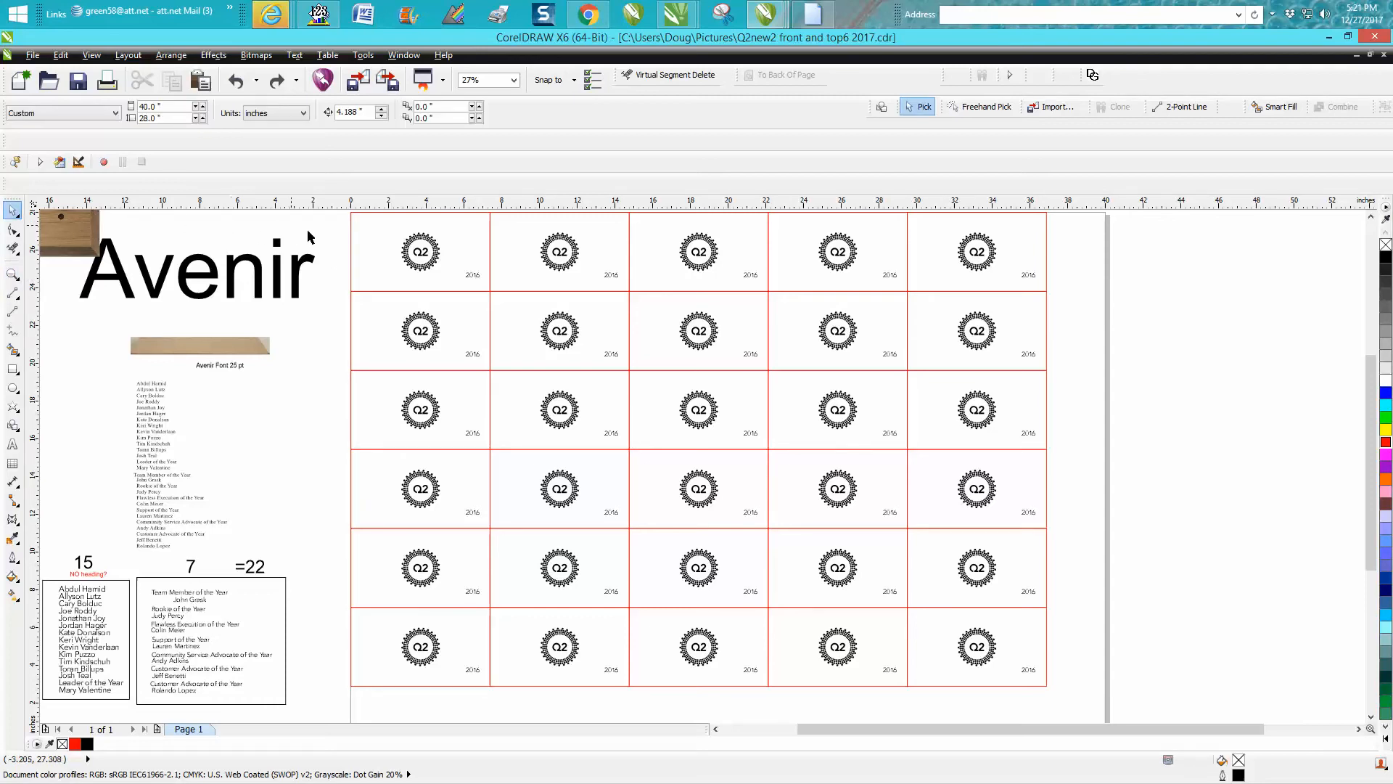
Replace all '2016' year labels with '2017' via Replace Text and confirm the completion message.
click(697, 569)
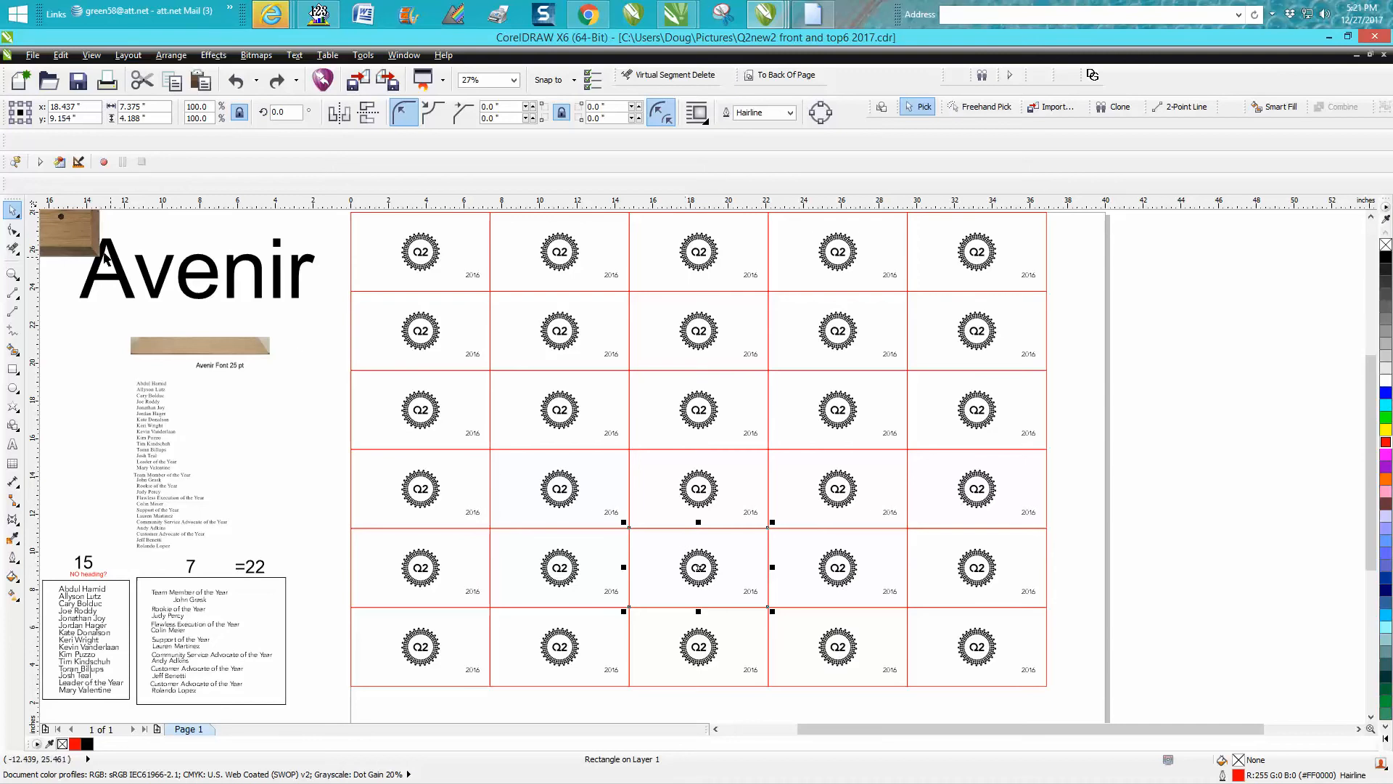
mouse_move(661, 400)
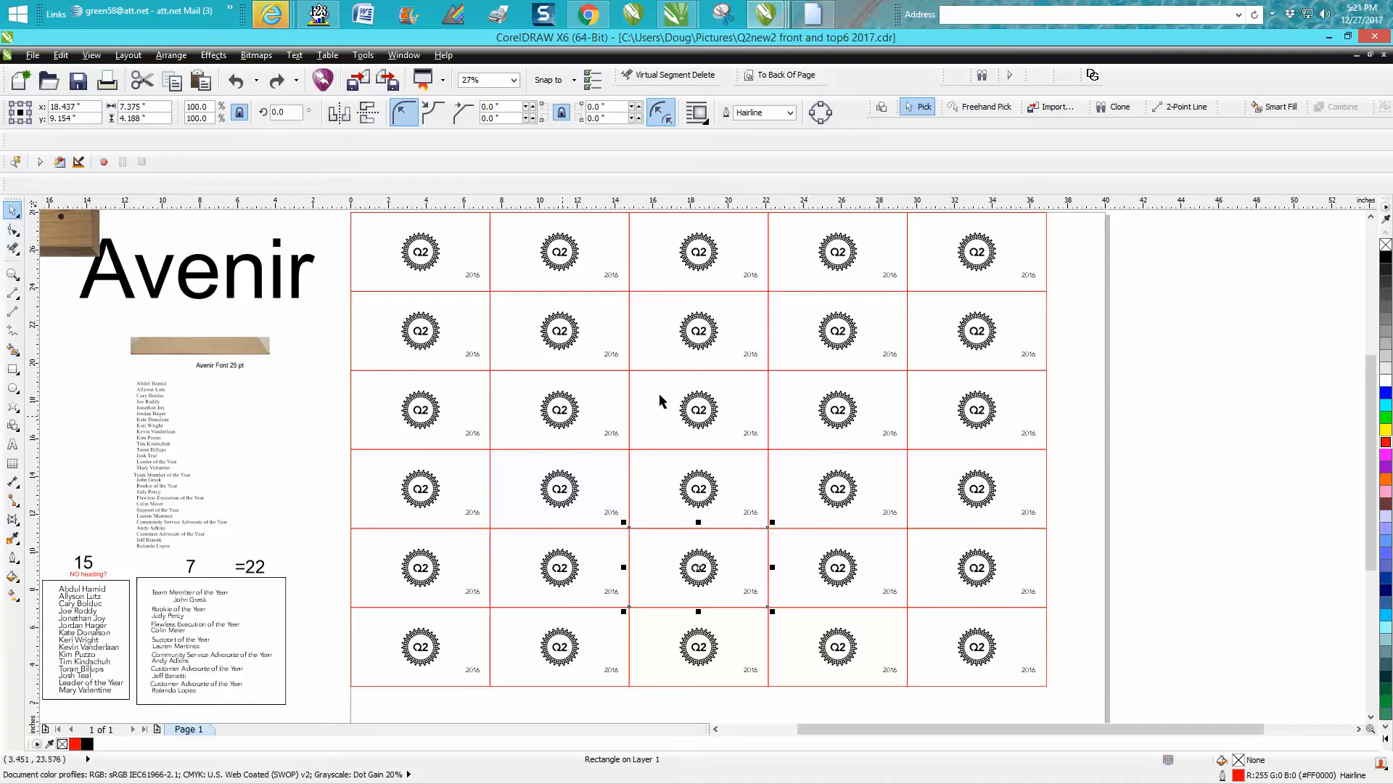
mouse_move(753, 408)
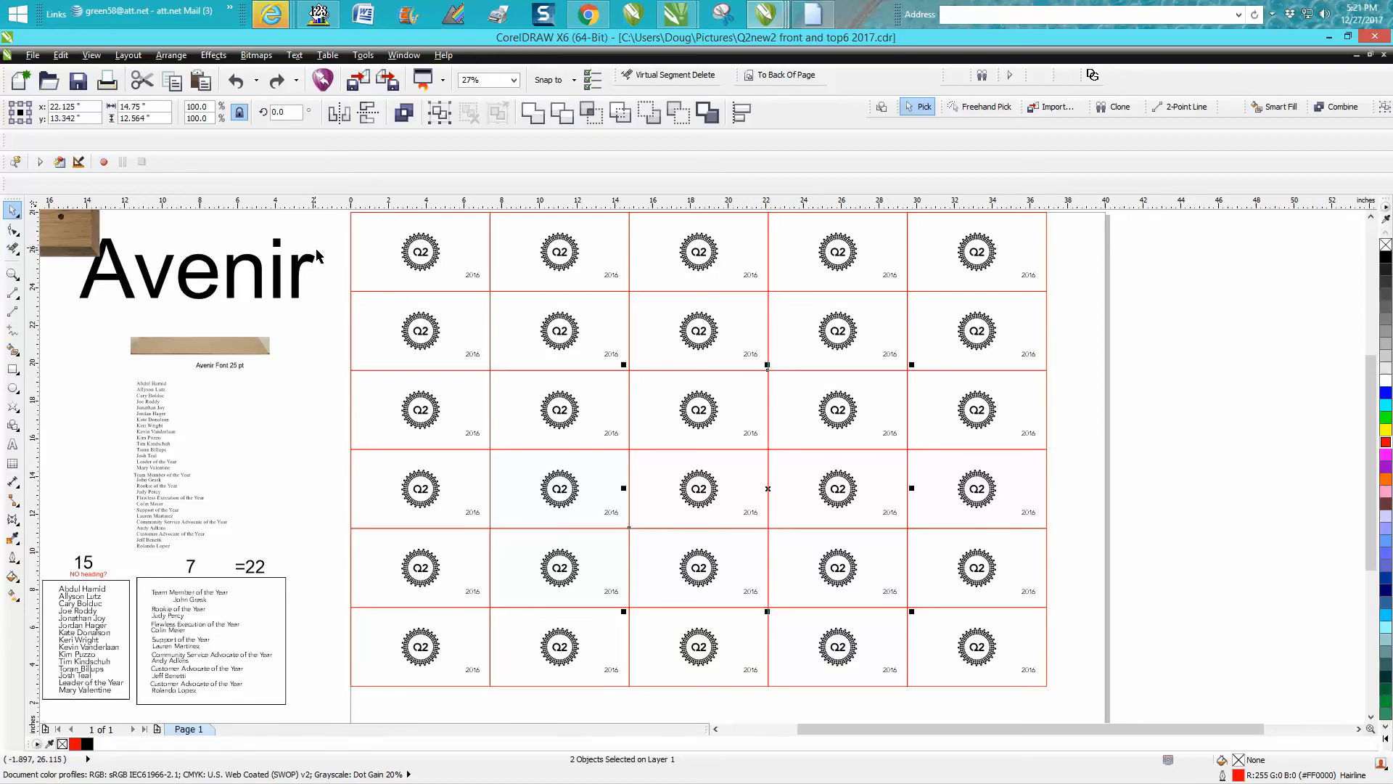
mouse_move(660, 441)
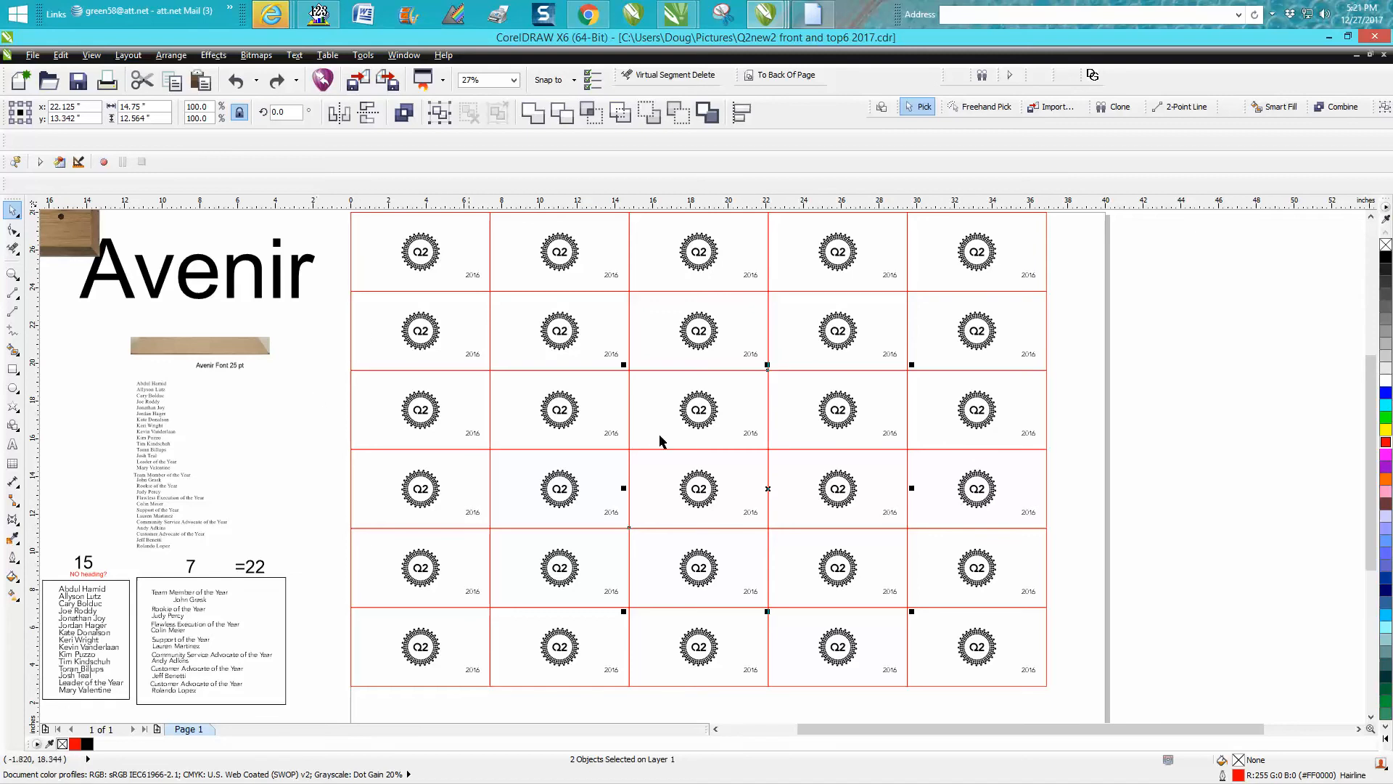
mouse_move(625, 575)
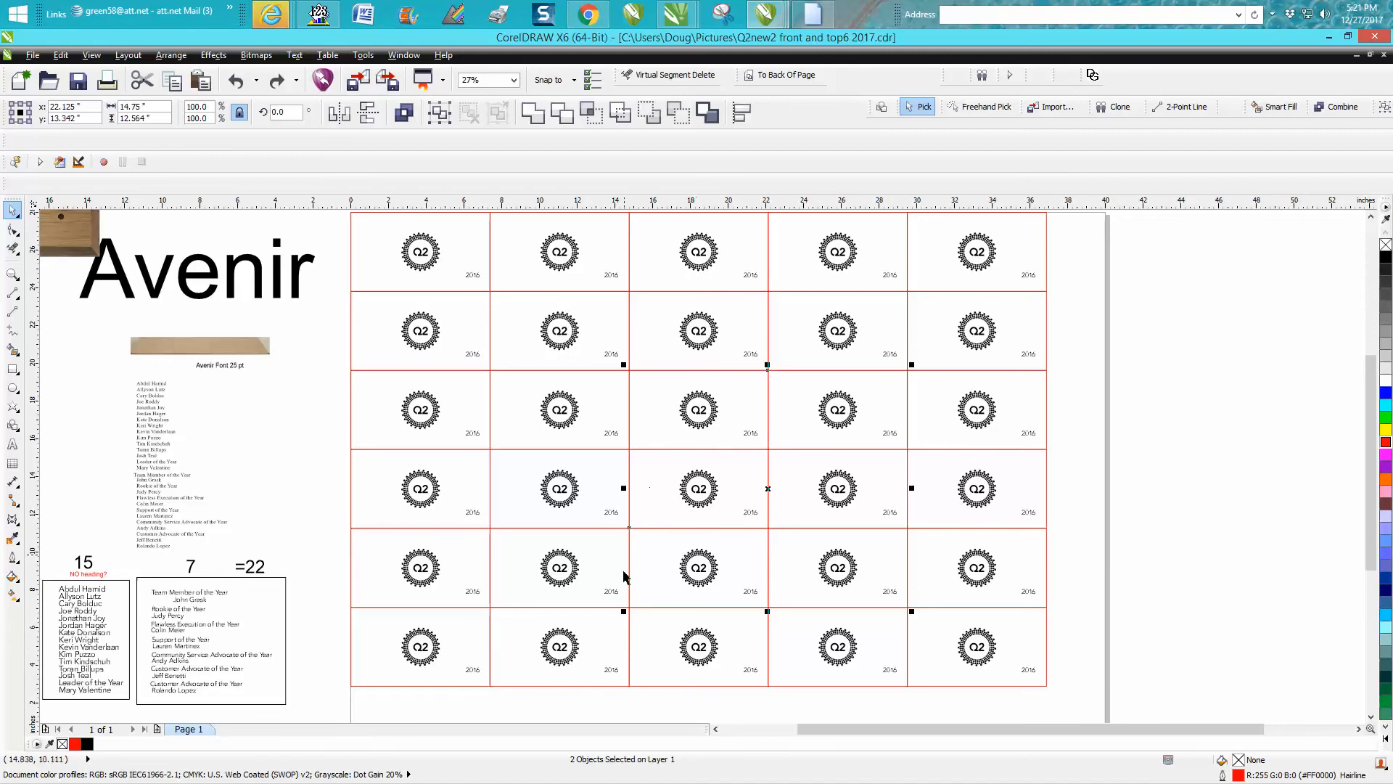
mouse_move(542, 311)
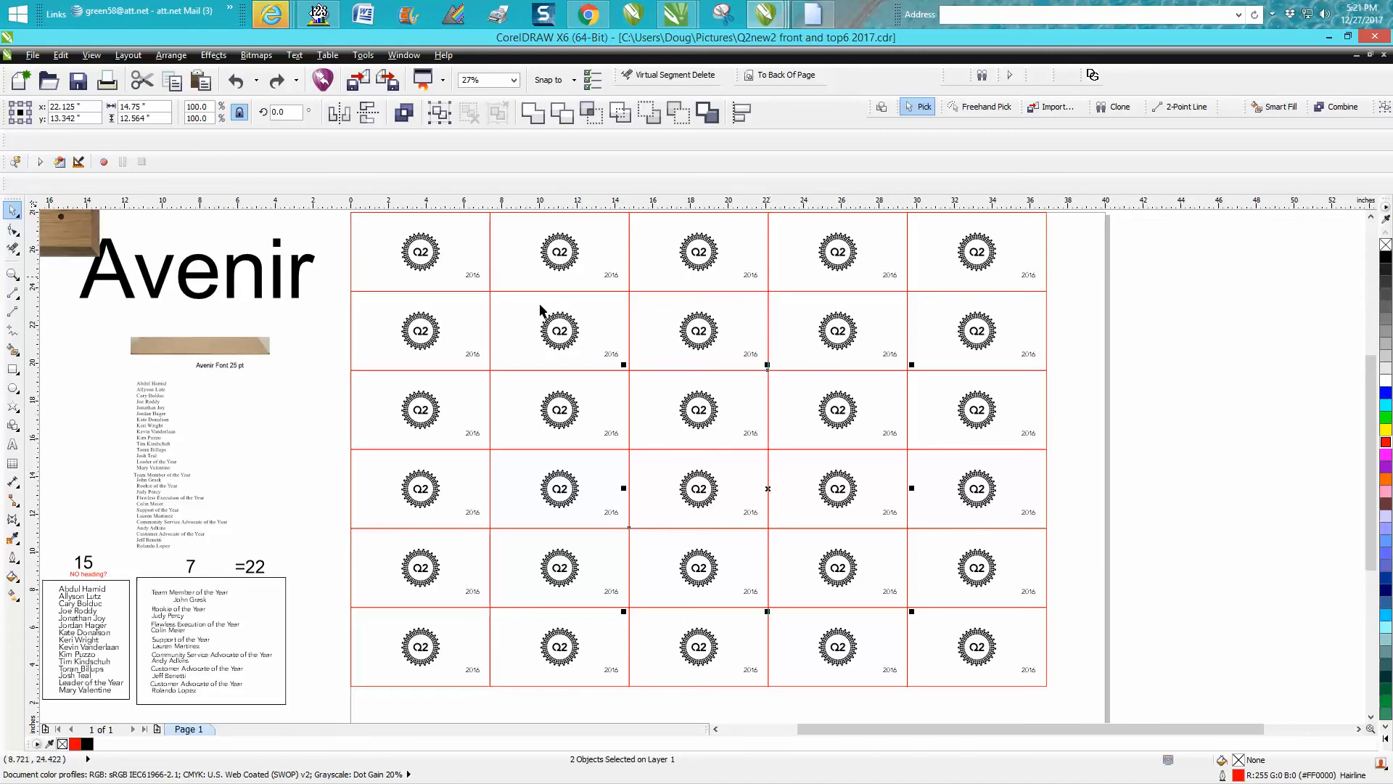
click(412, 283)
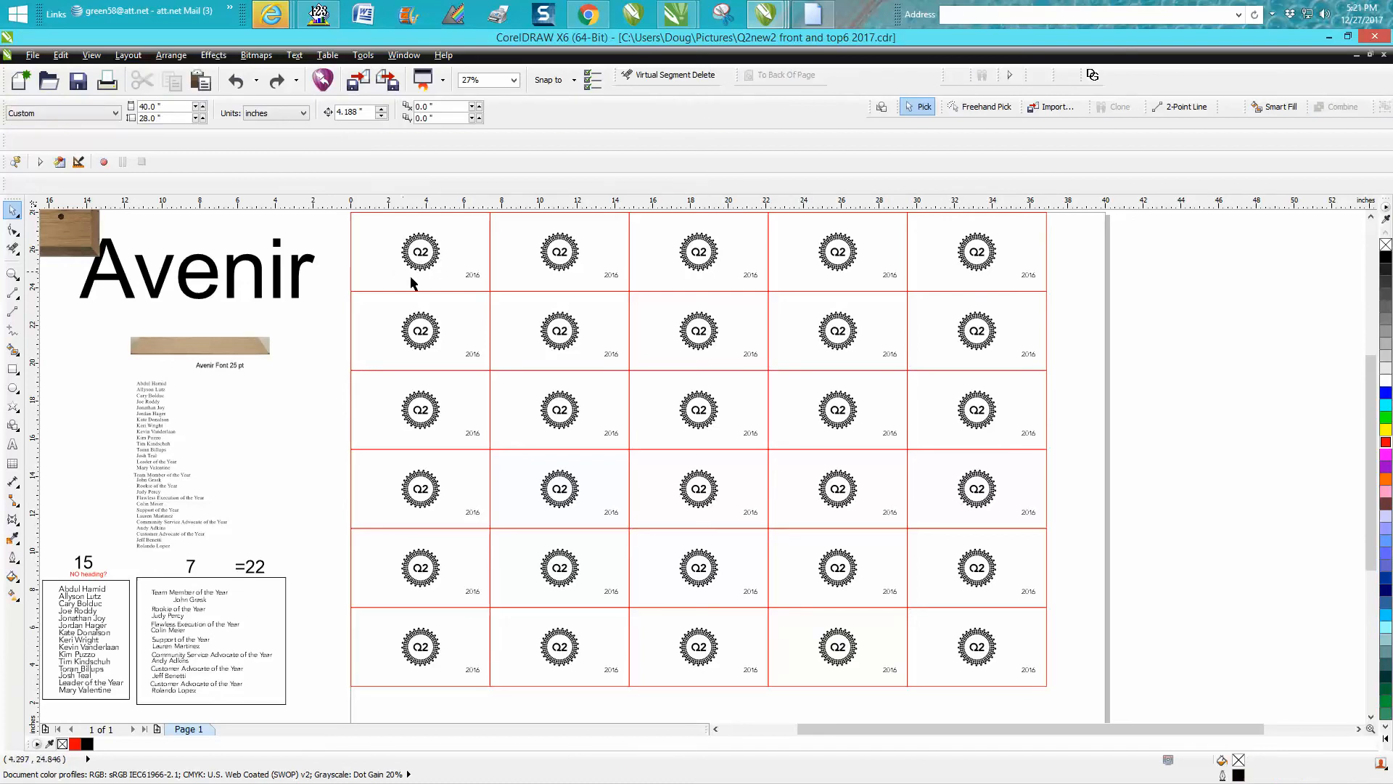
mouse_move(514, 285)
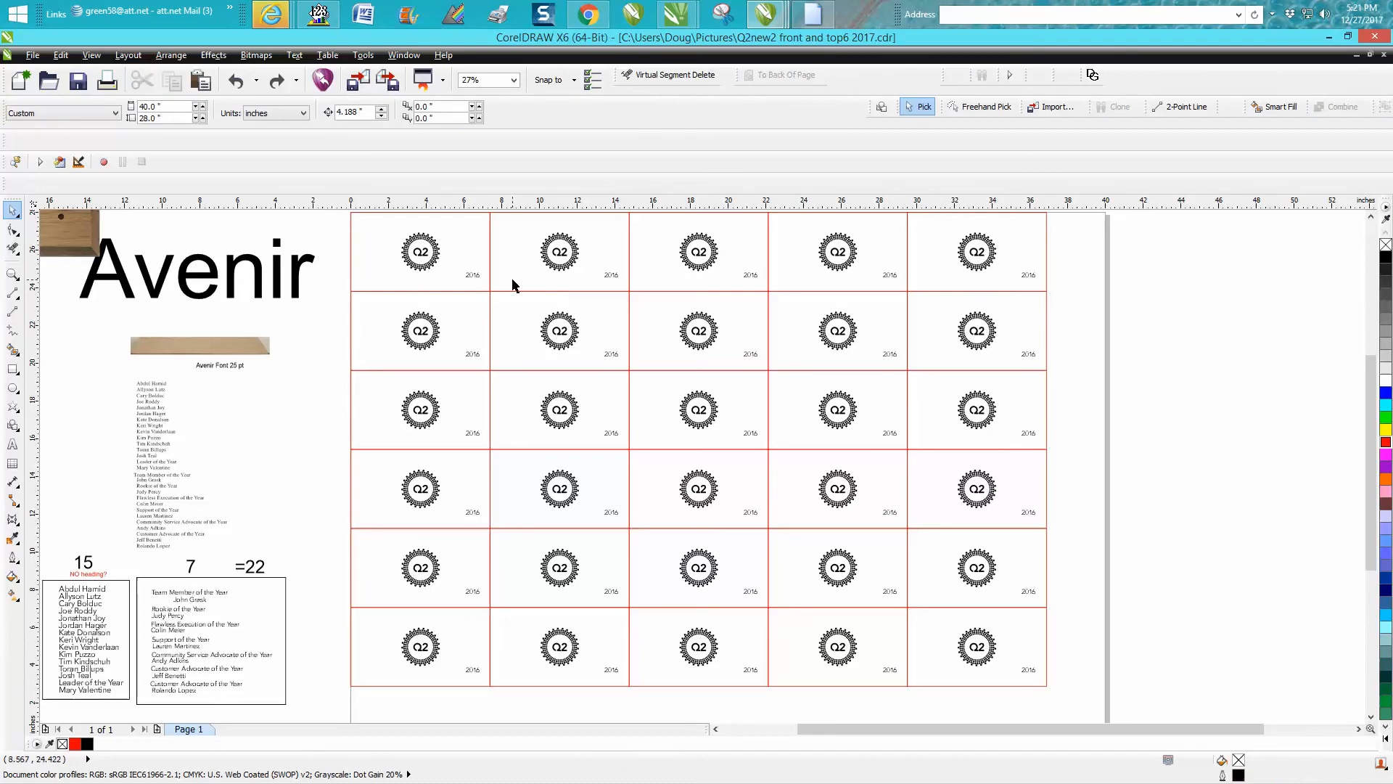
mouse_move(652, 508)
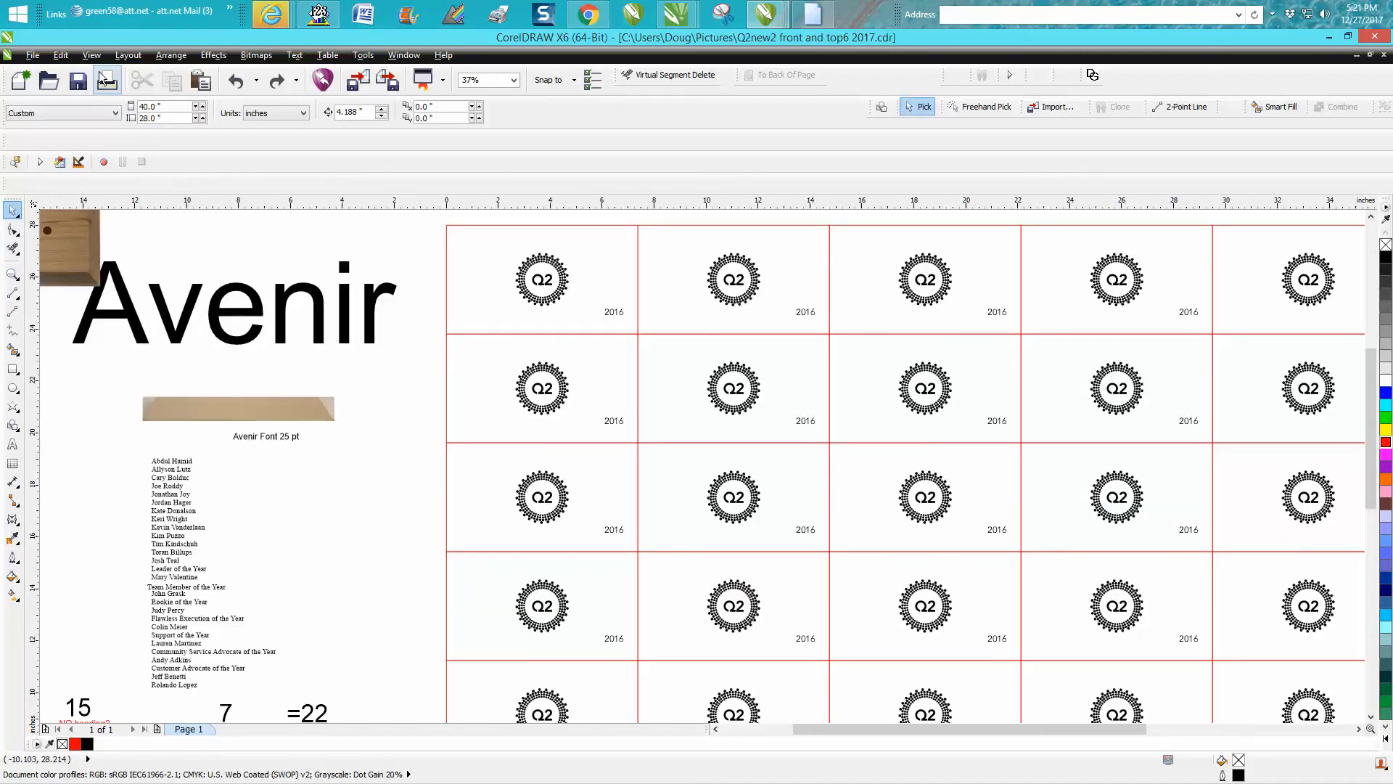
click(60, 54)
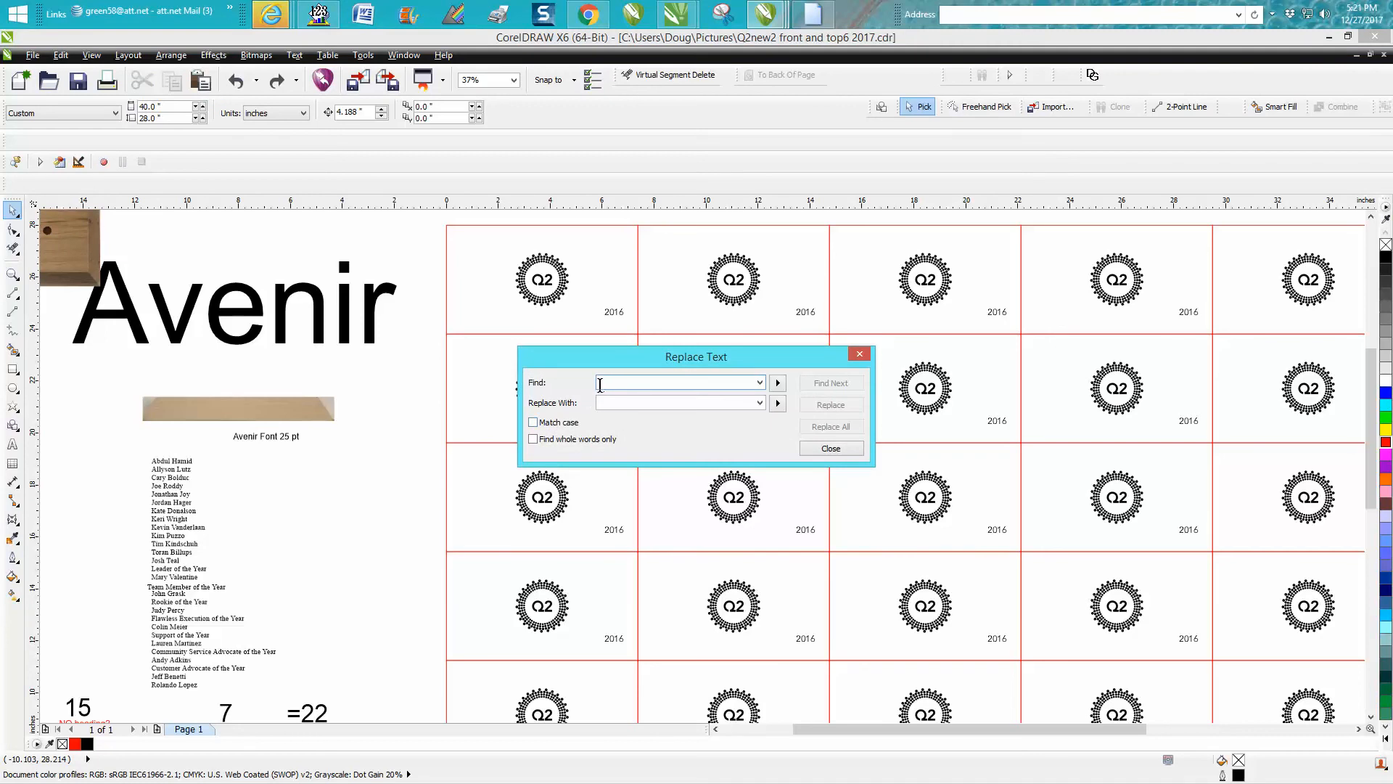
text(2016)
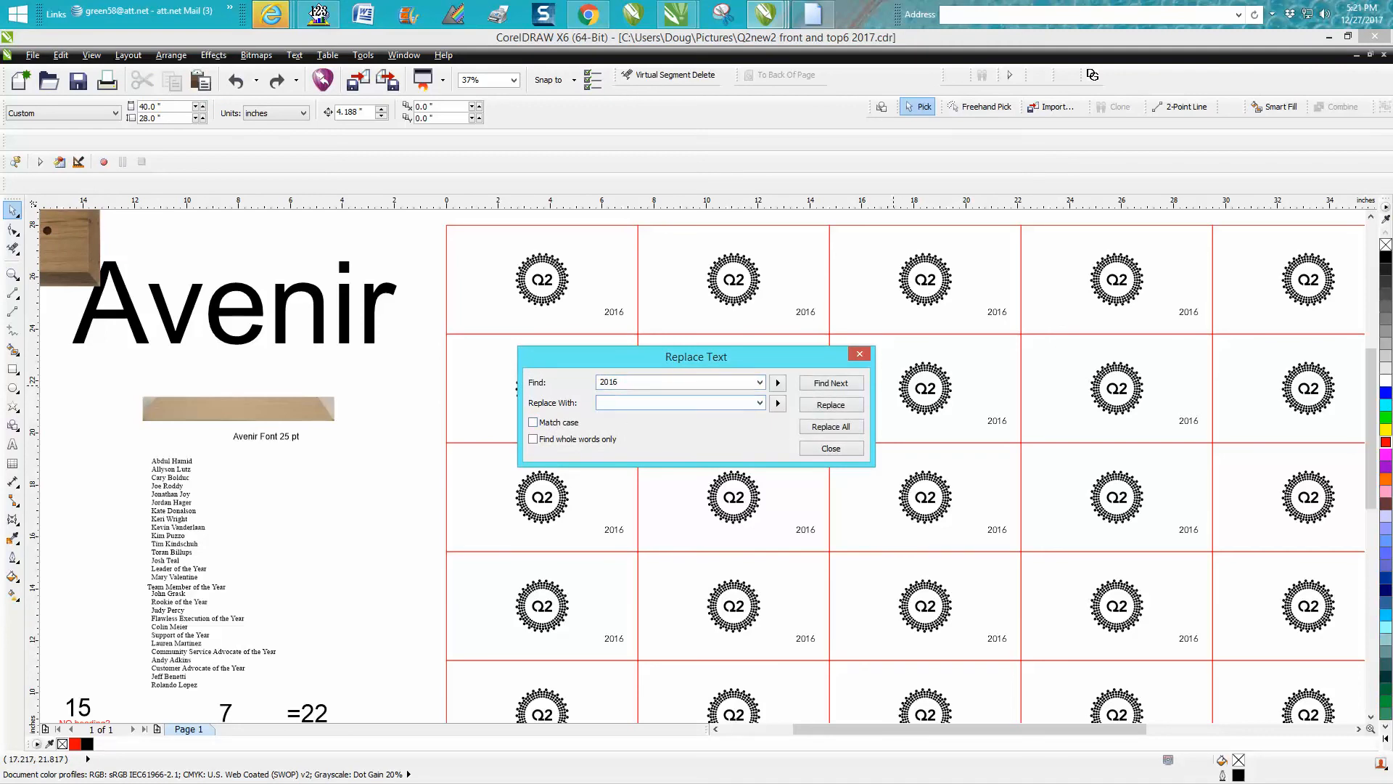
text(2017)
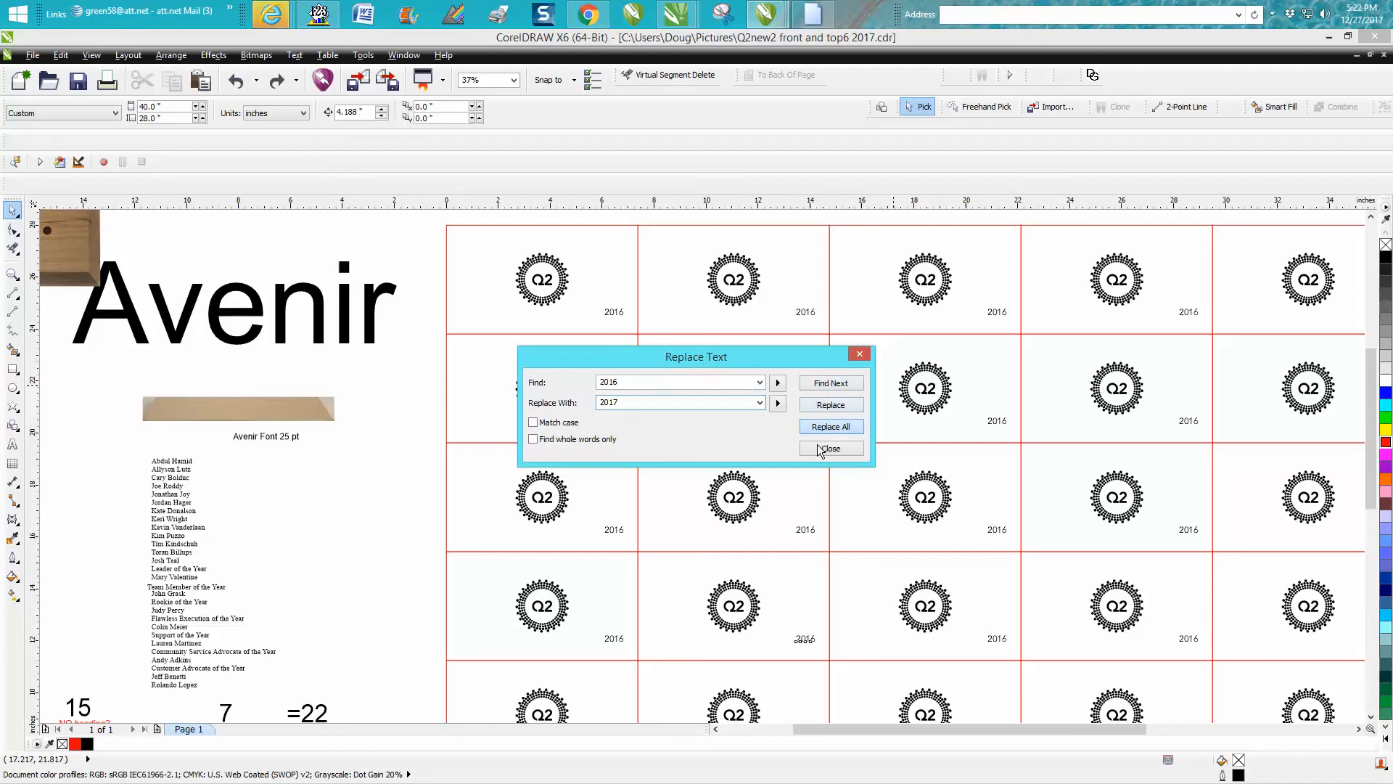
click(830, 427)
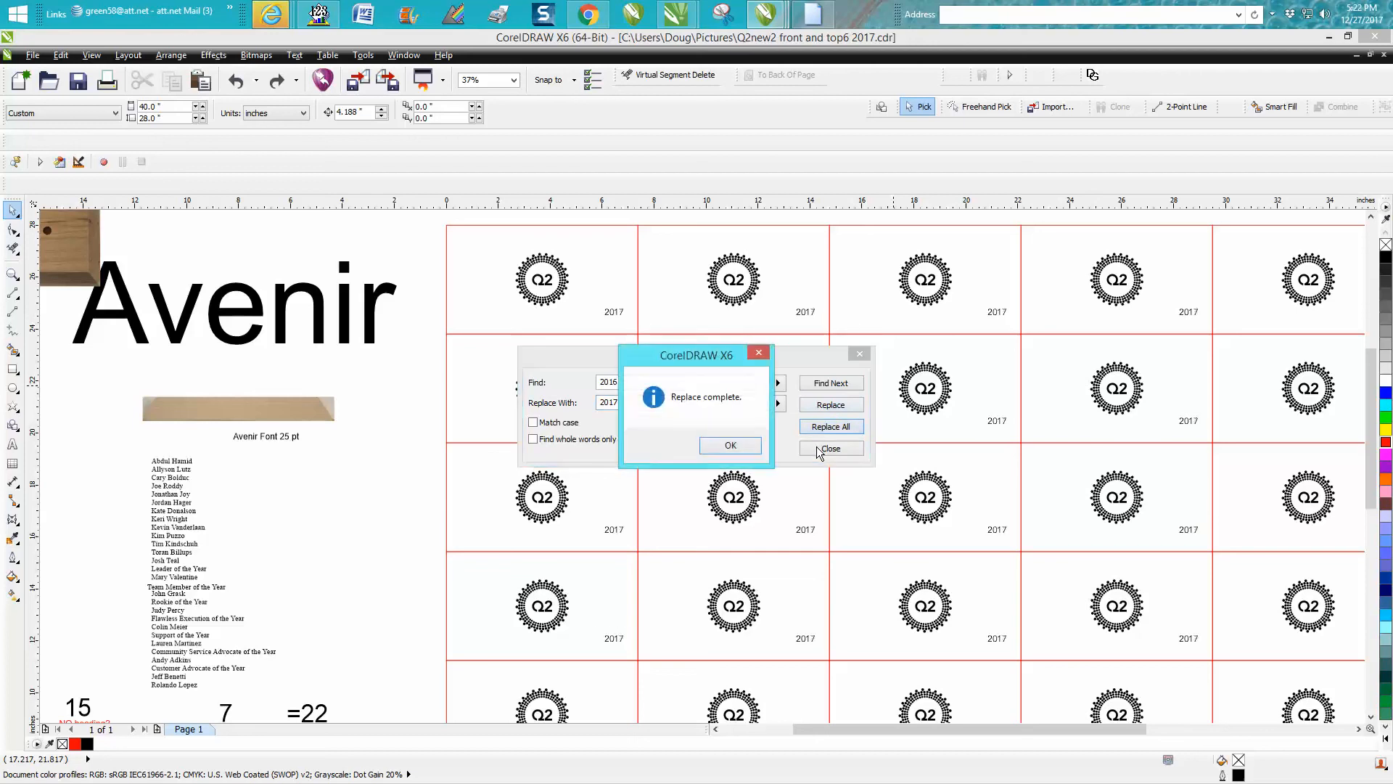
click(729, 445)
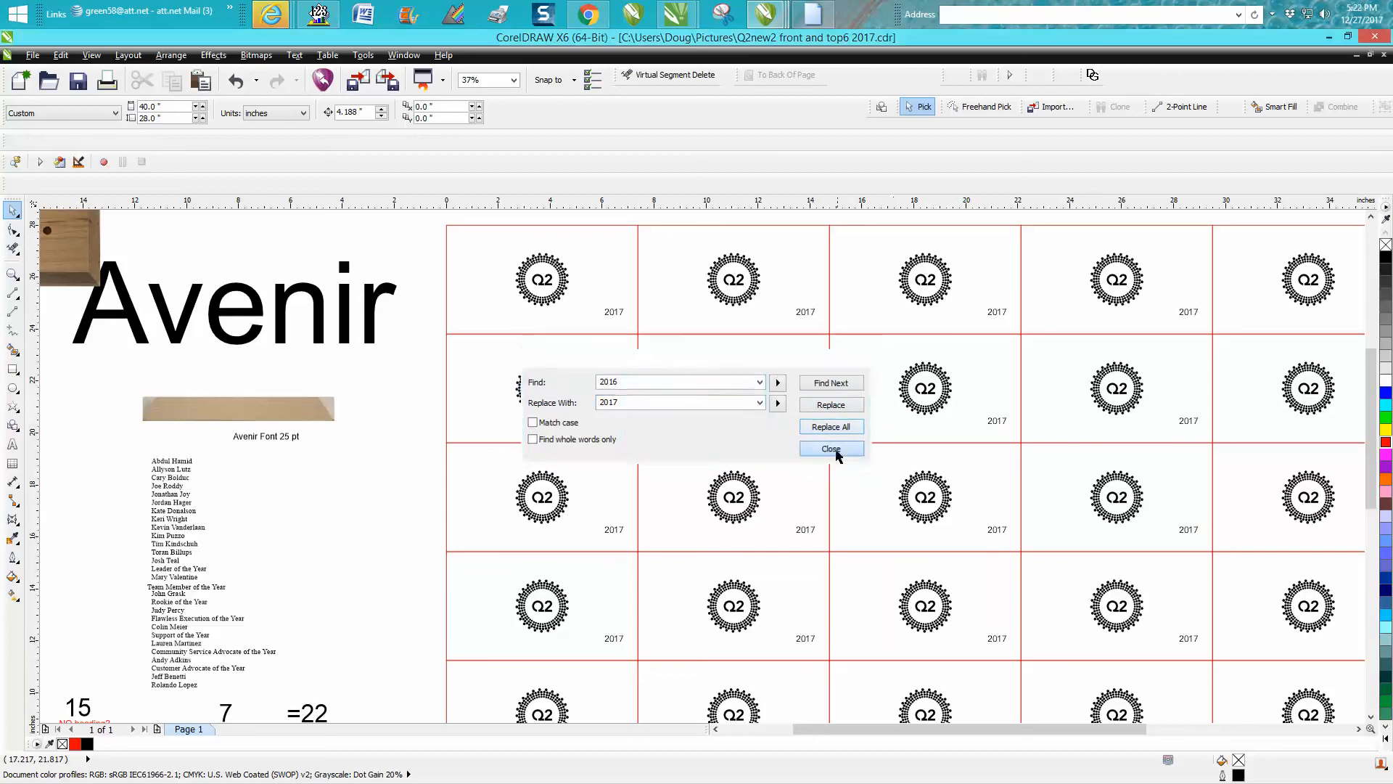
Close the Replace Text dialog to show the plaque grid with 2017 labels.
click(830, 447)
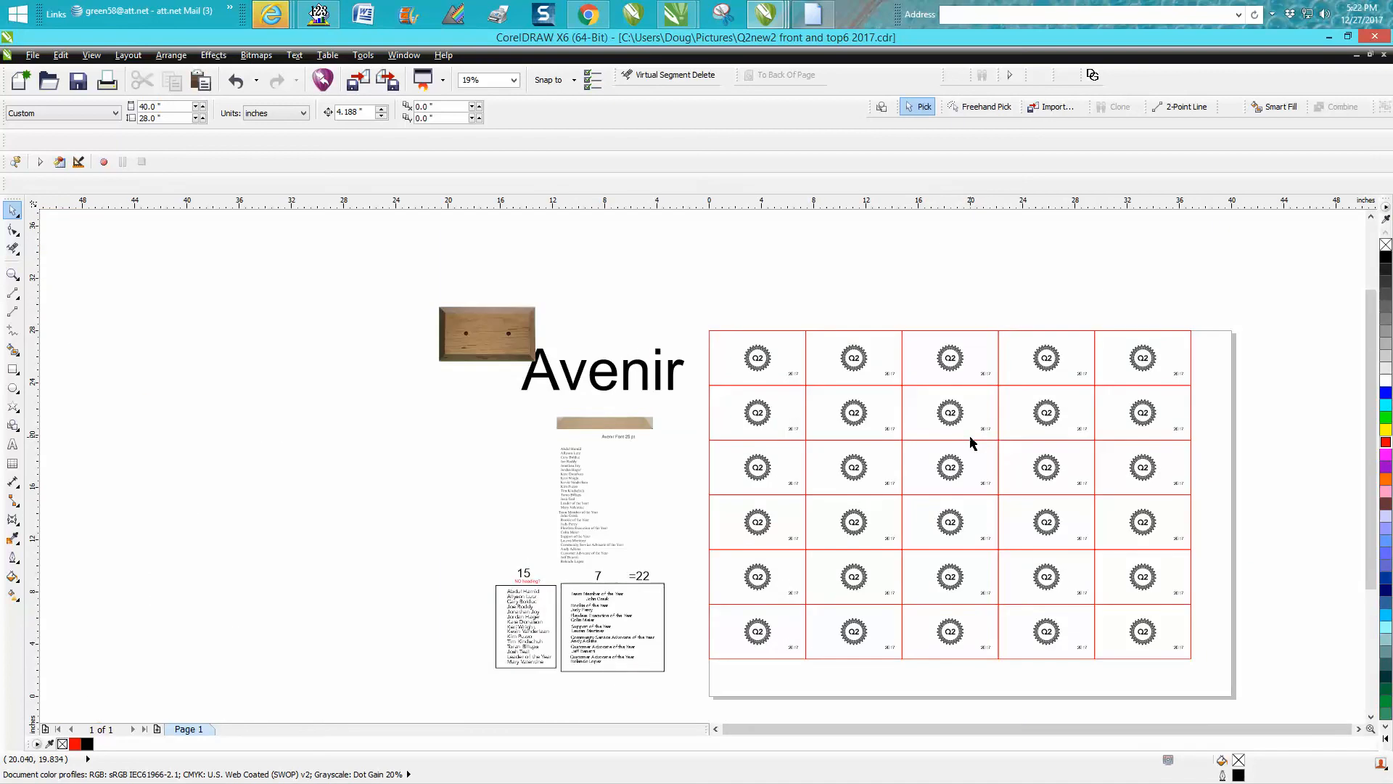
mouse_move(651, 558)
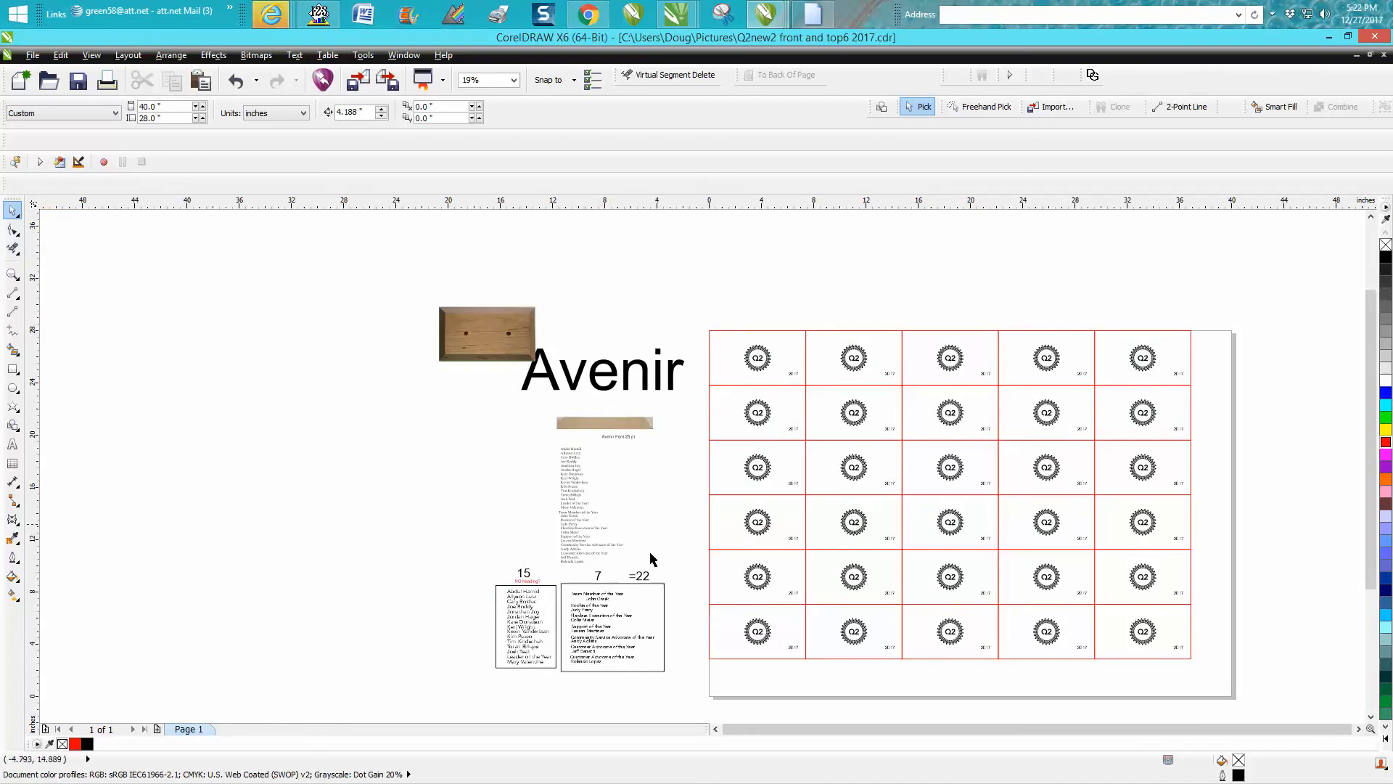
mouse_move(619, 461)
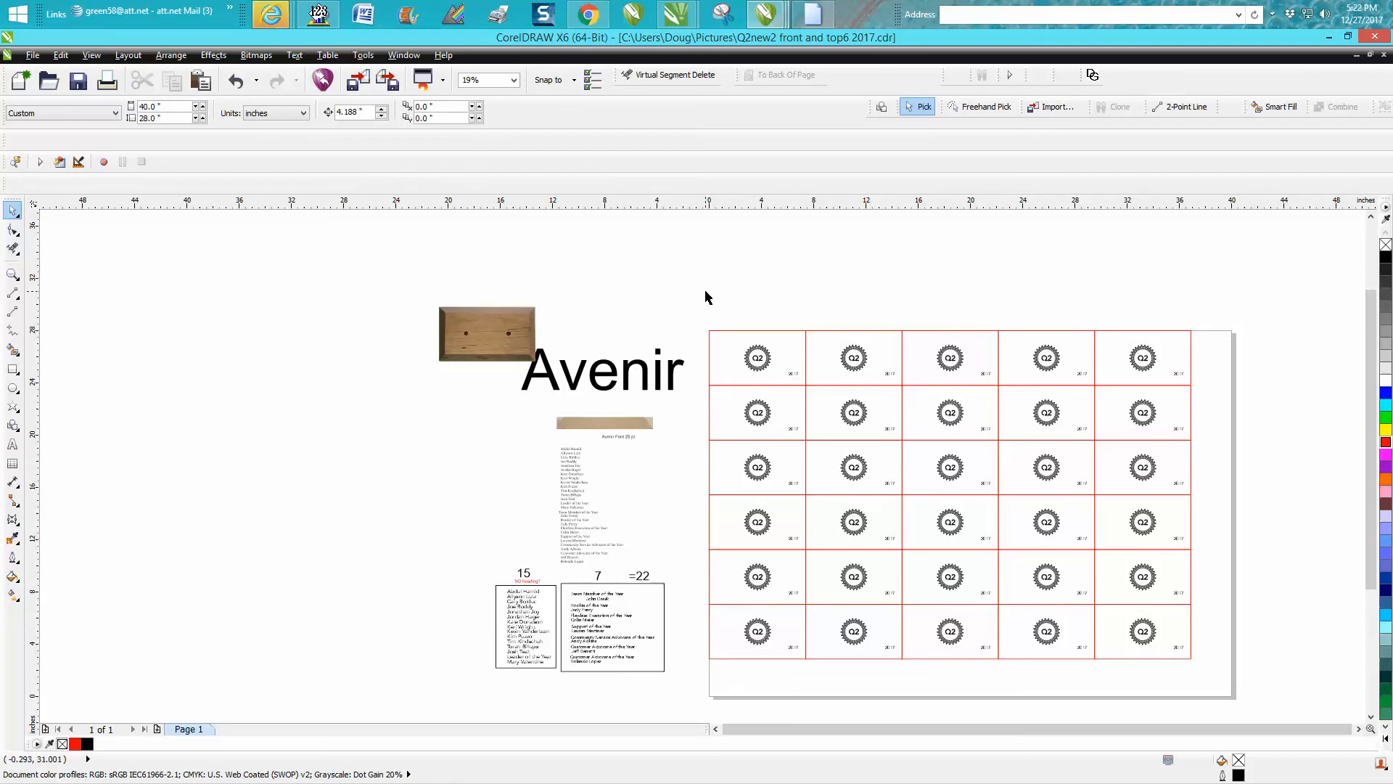
mouse_move(761, 463)
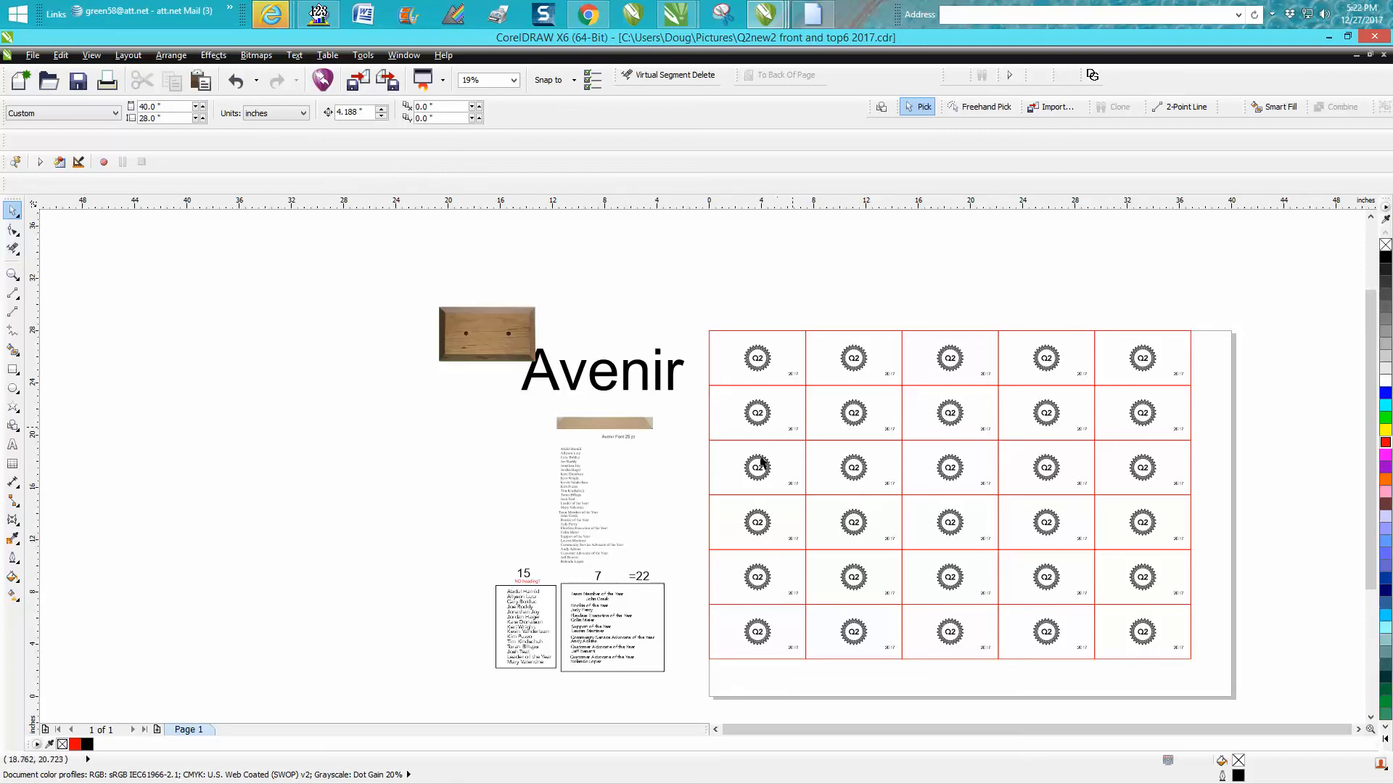